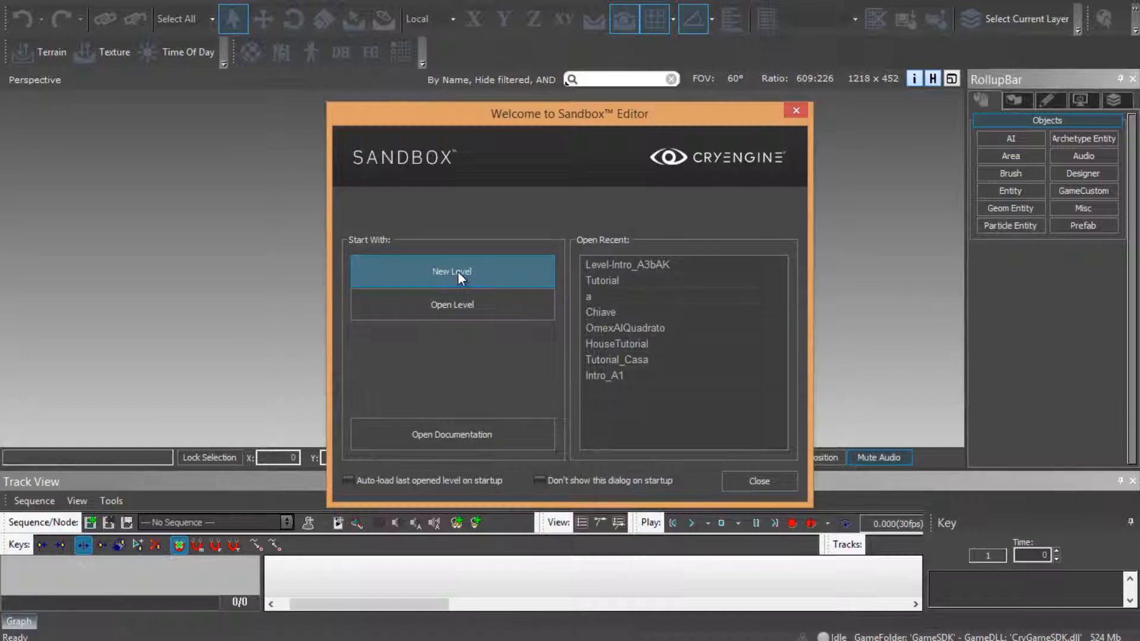
pyautogui.moveTo(481, 278)
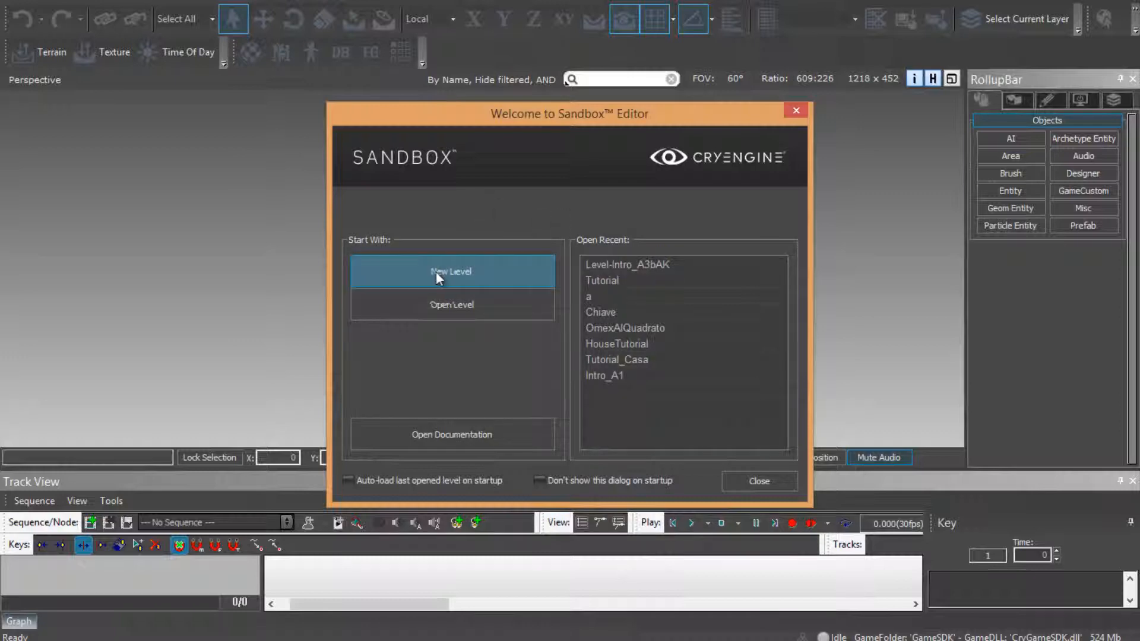
# - Create a new level named GeomCachesTut with Use Terrain kept enabled
pyautogui.click(452, 270)
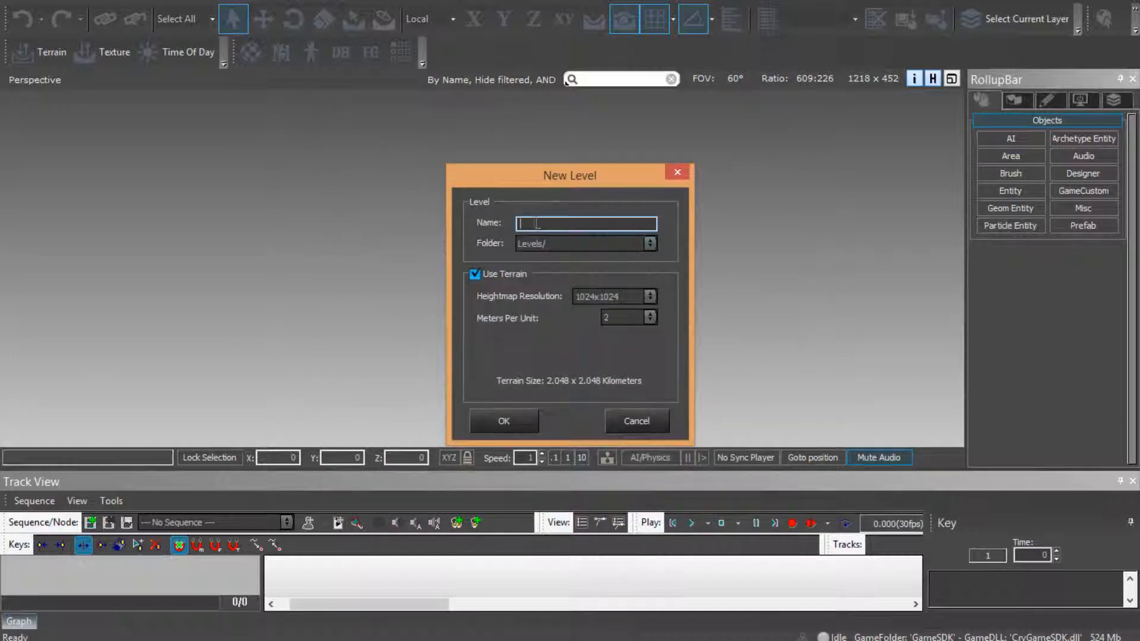
pyautogui.write('Geor')
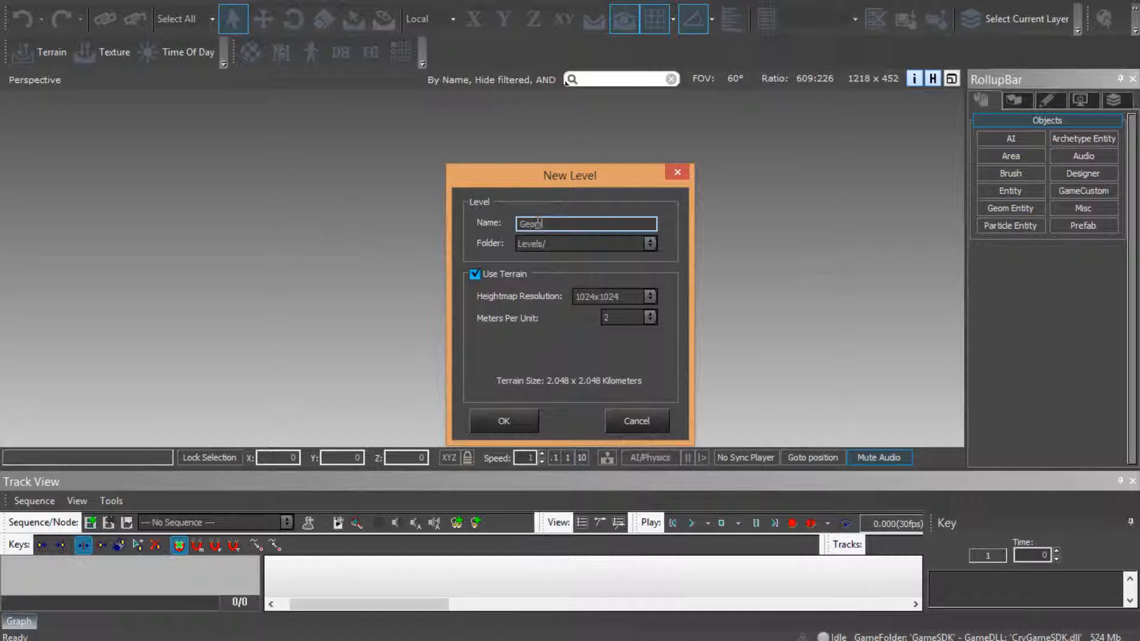
pyautogui.write('Caches')
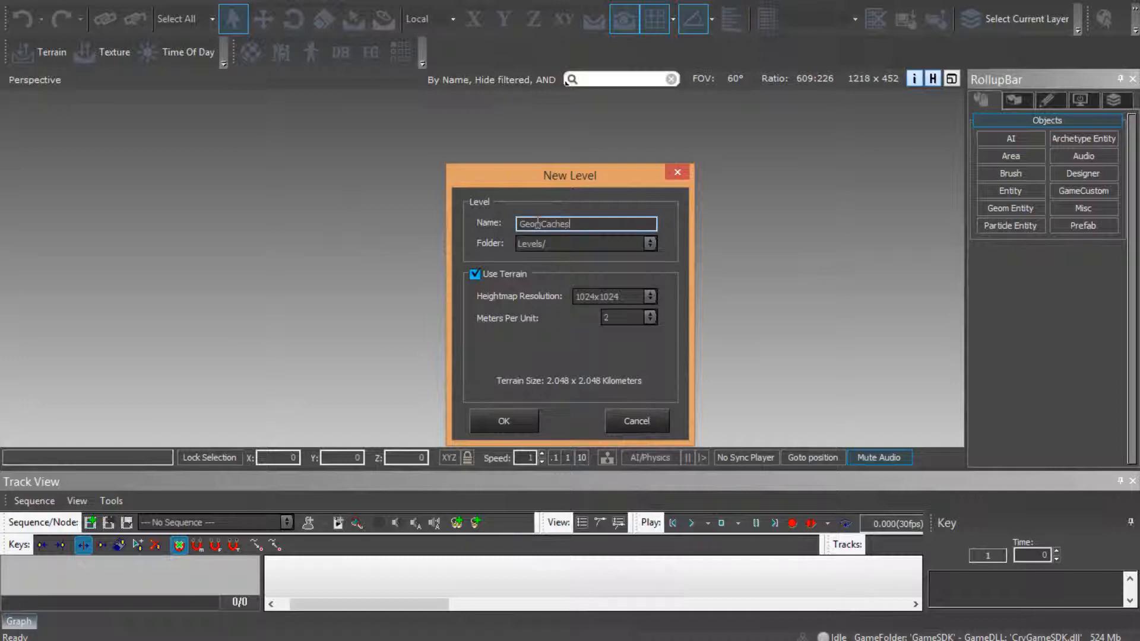
pyautogui.write('Tut')
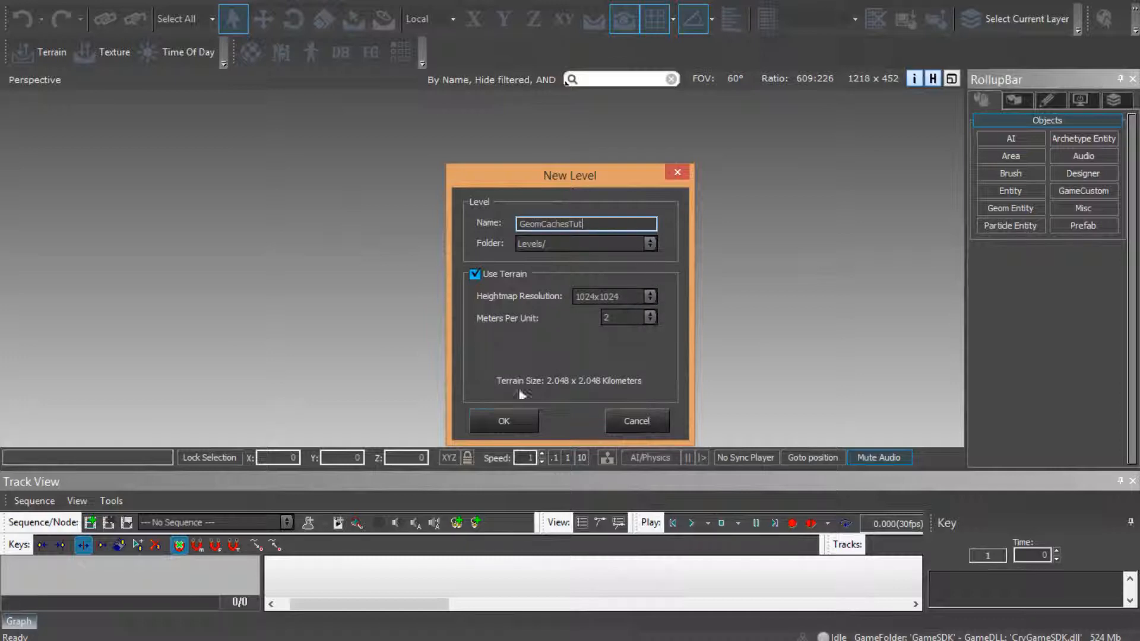
pyautogui.click(503, 420)
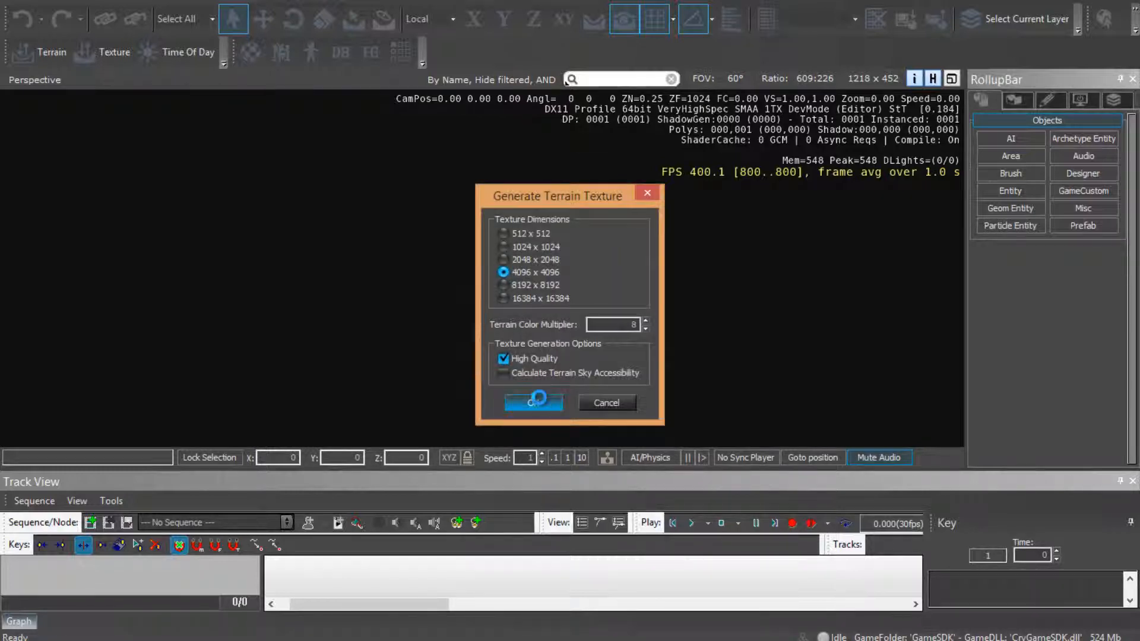
# - Generate the 4096x4096 terrain texture and scroll the Material Editor to add a new material
pyautogui.click(533, 403)
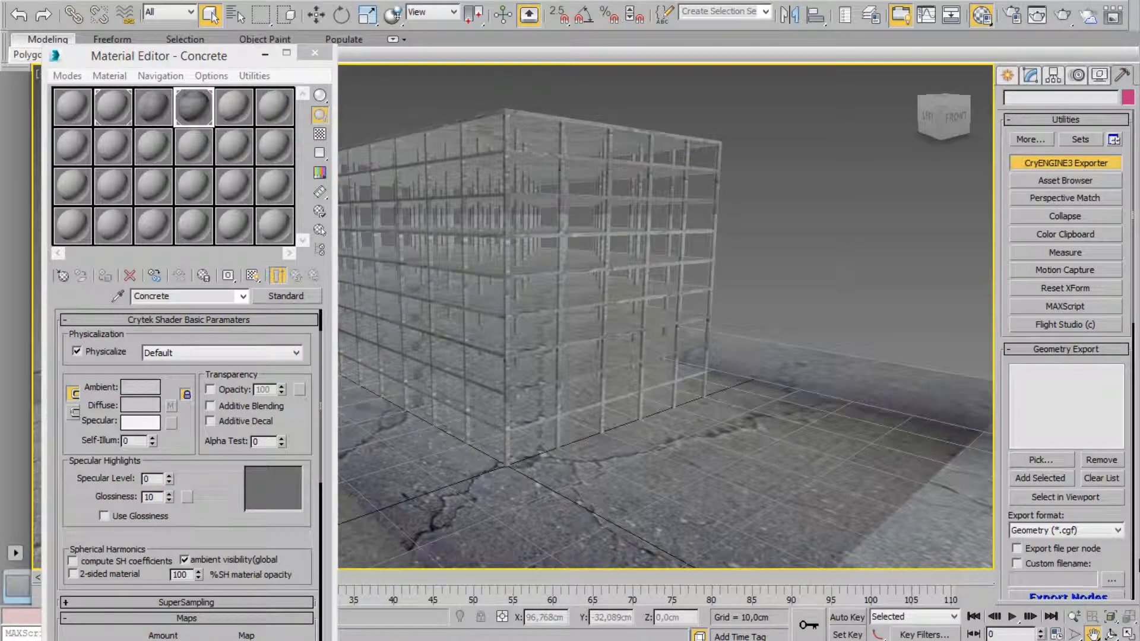
pyautogui.scroll(-3)
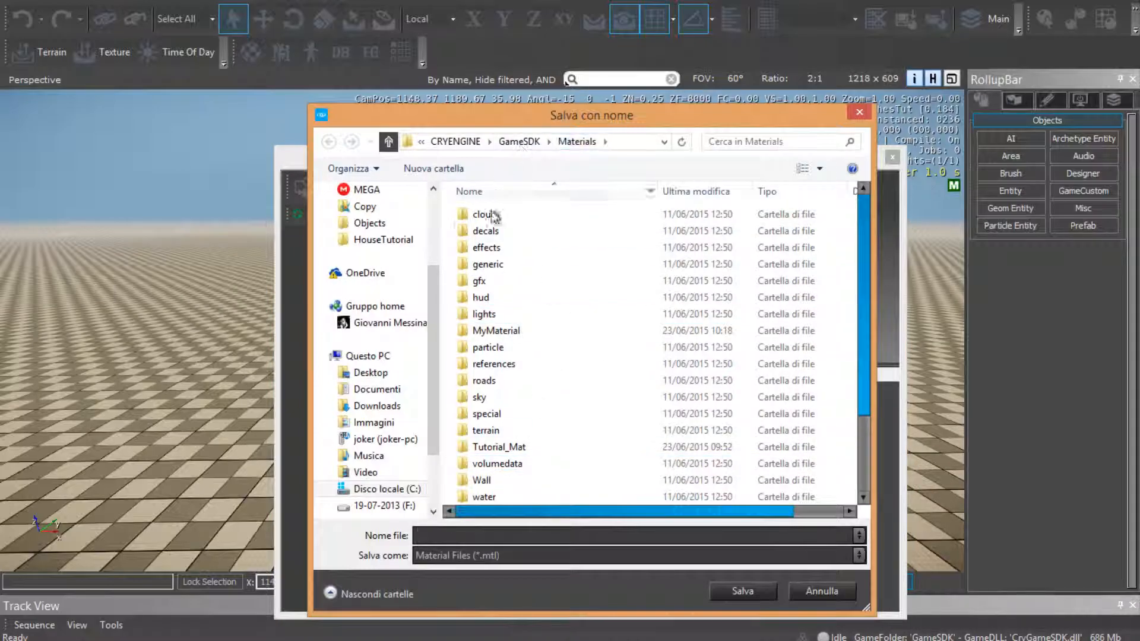
# - Save the new material as A_001 under GameSDK > Objects > GeomCachesTutorial
pyautogui.click(519, 141)
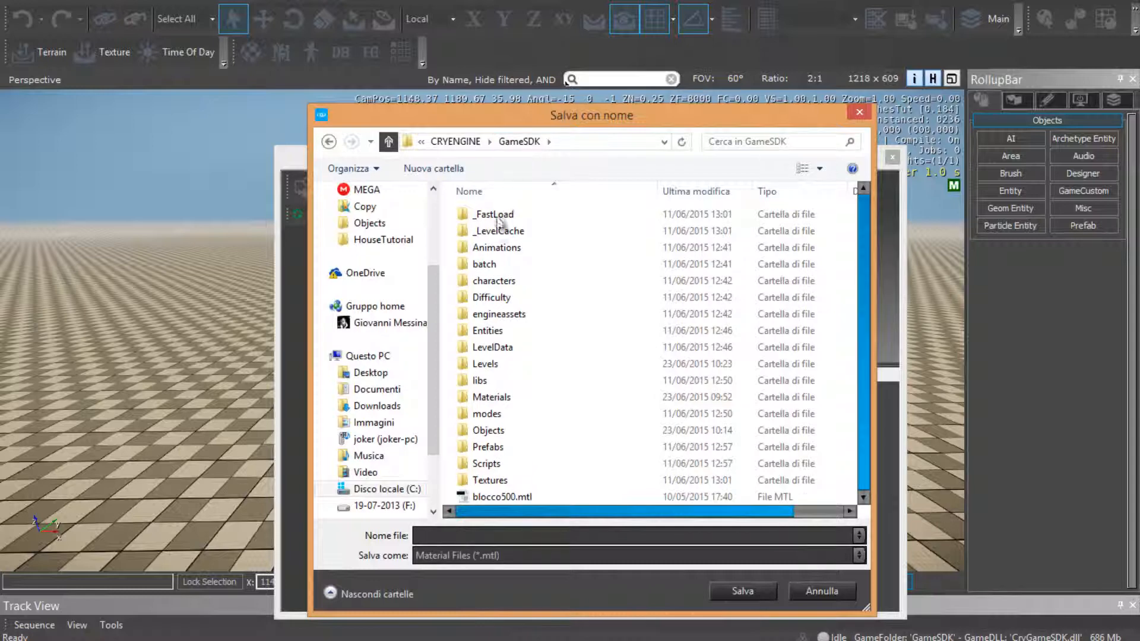
pyautogui.doubleClick(488, 430)
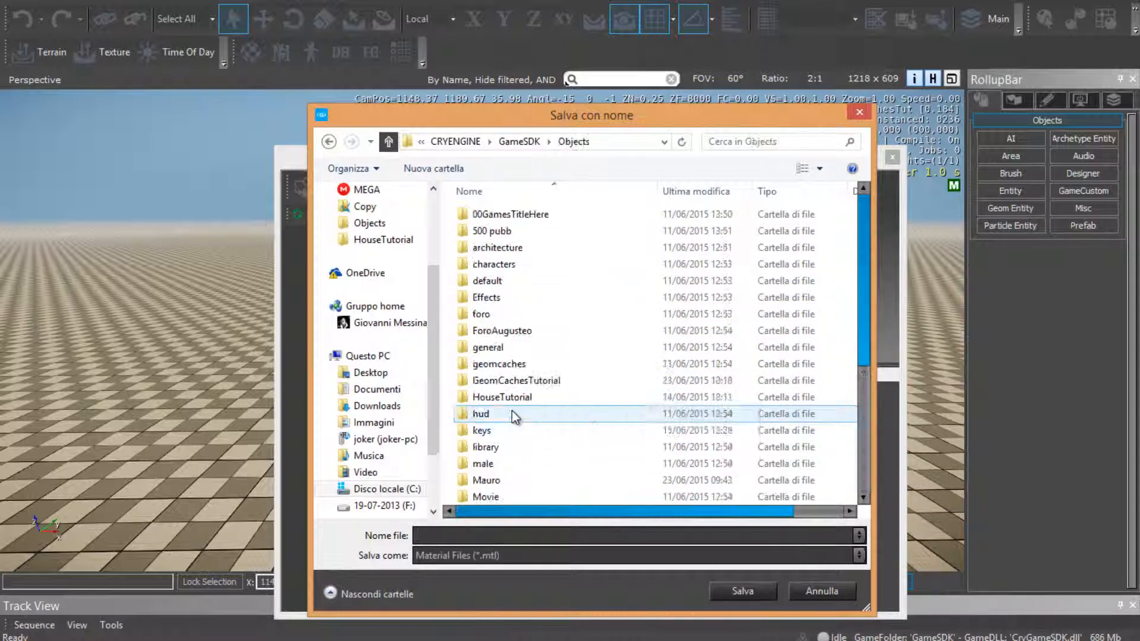
pyautogui.doubleClick(517, 380)
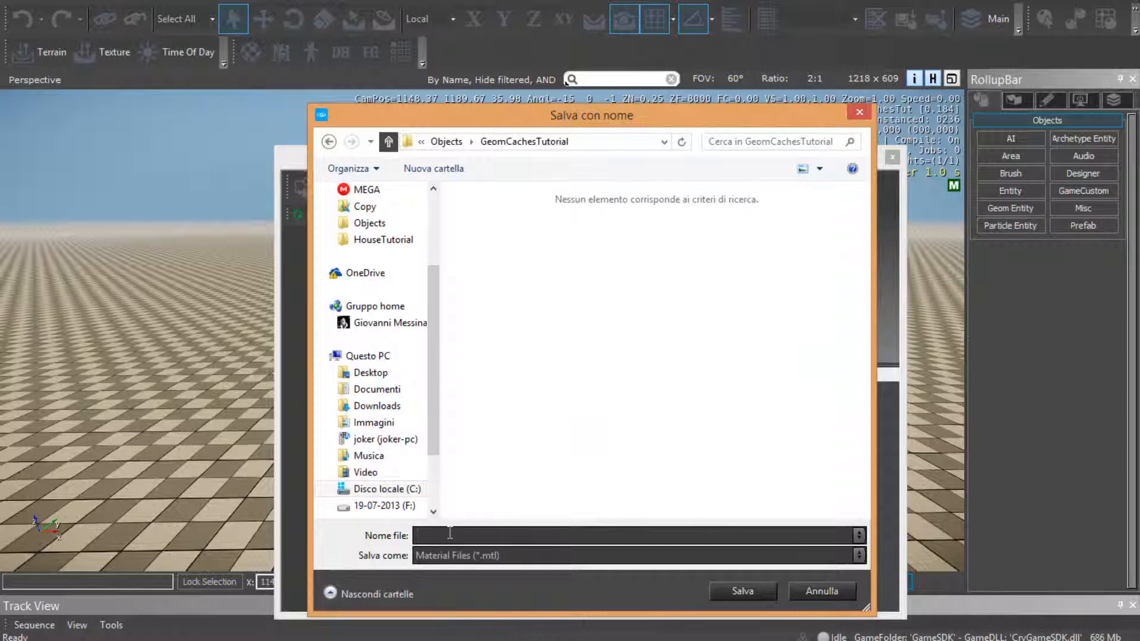
pyautogui.write('A_001')
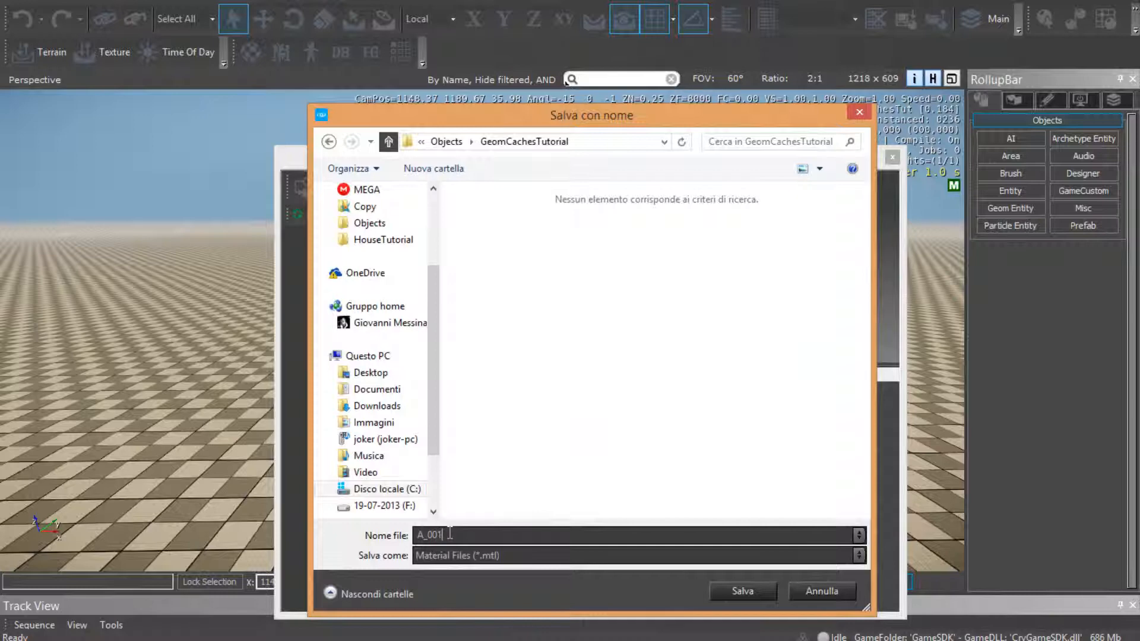
pyautogui.click(741, 590)
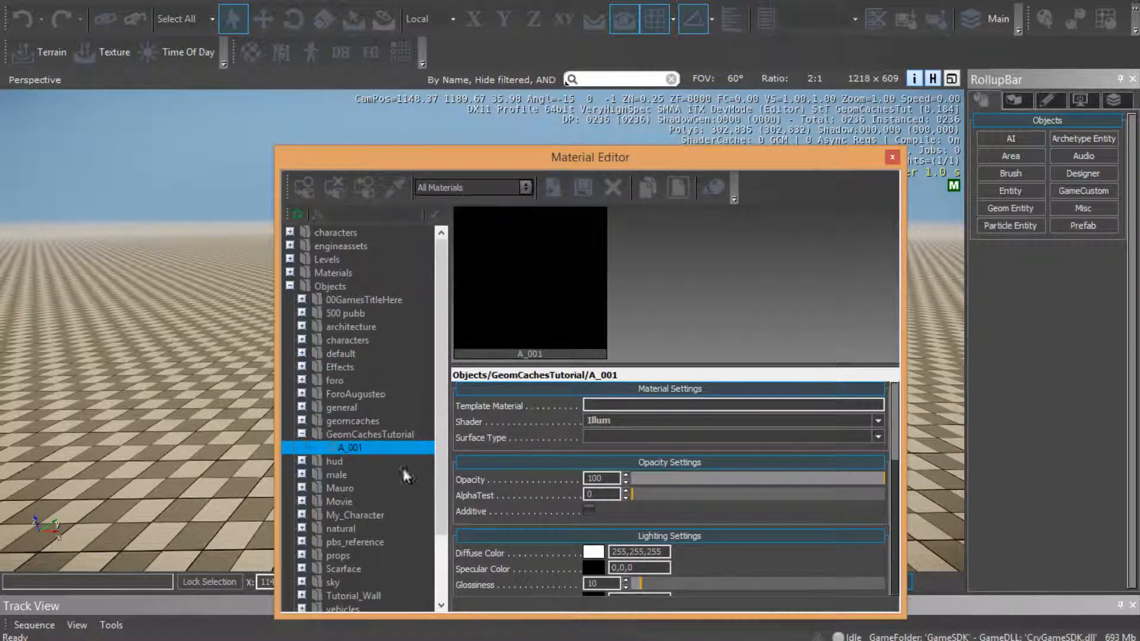
# - Assign ConcreteTut.tif as the A_001 material's Diffuse texture map
pyautogui.scroll(-3)
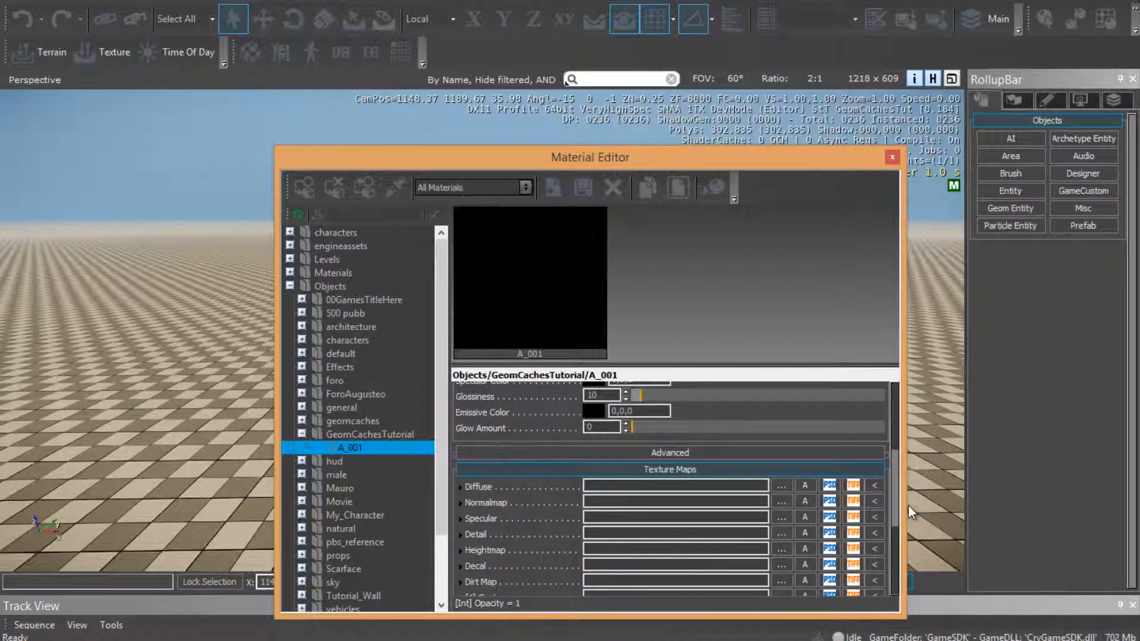
pyautogui.click(781, 485)
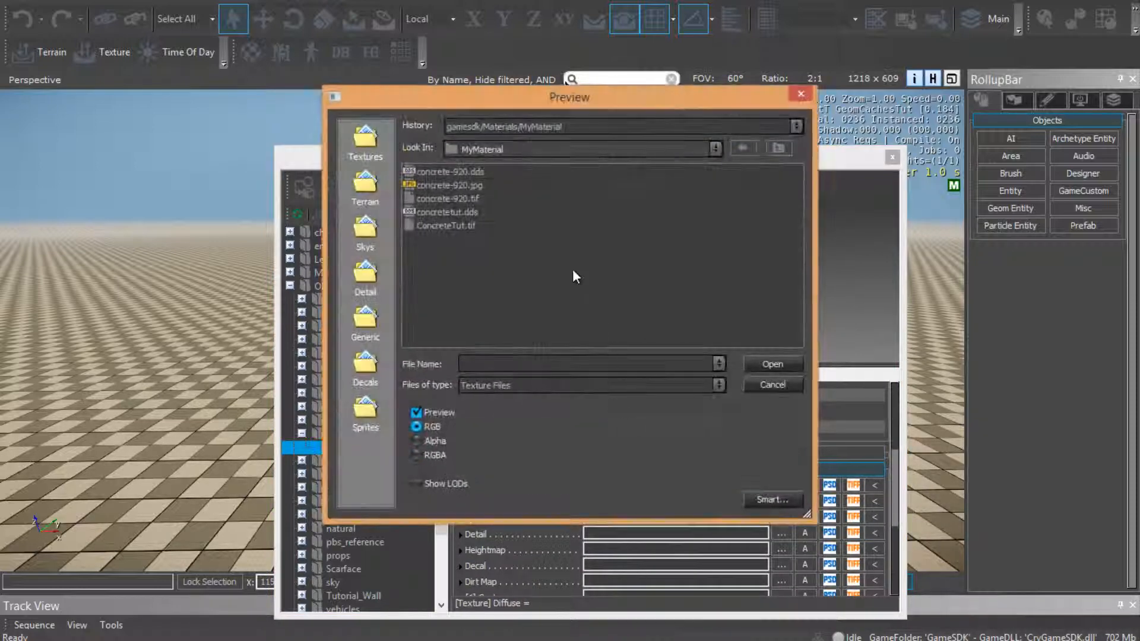
pyautogui.click(445, 225)
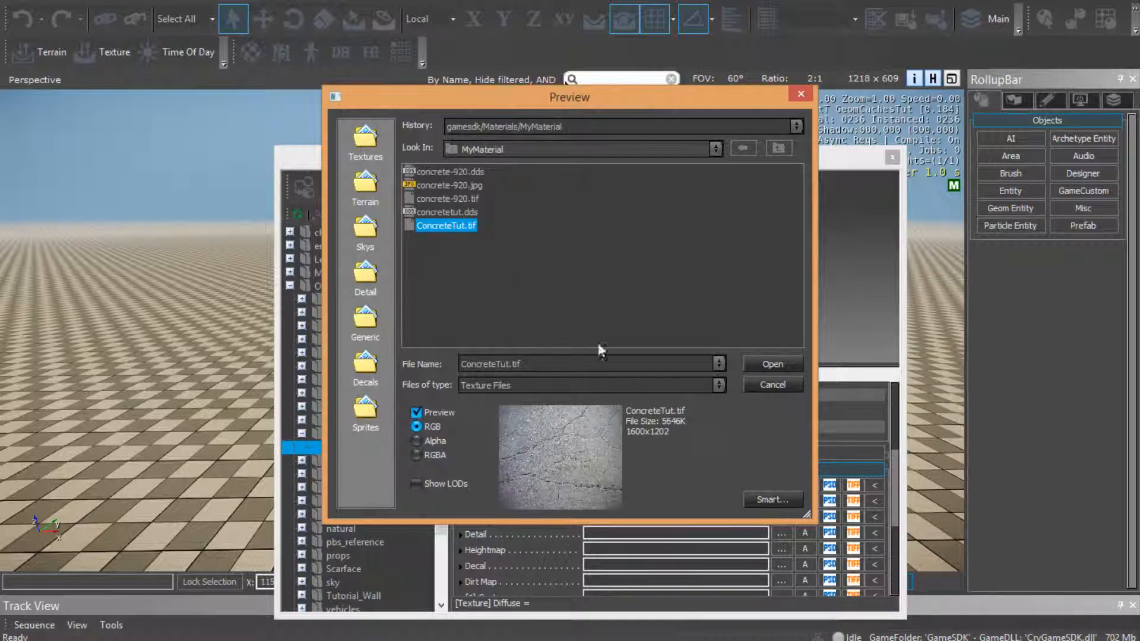
pyautogui.click(772, 363)
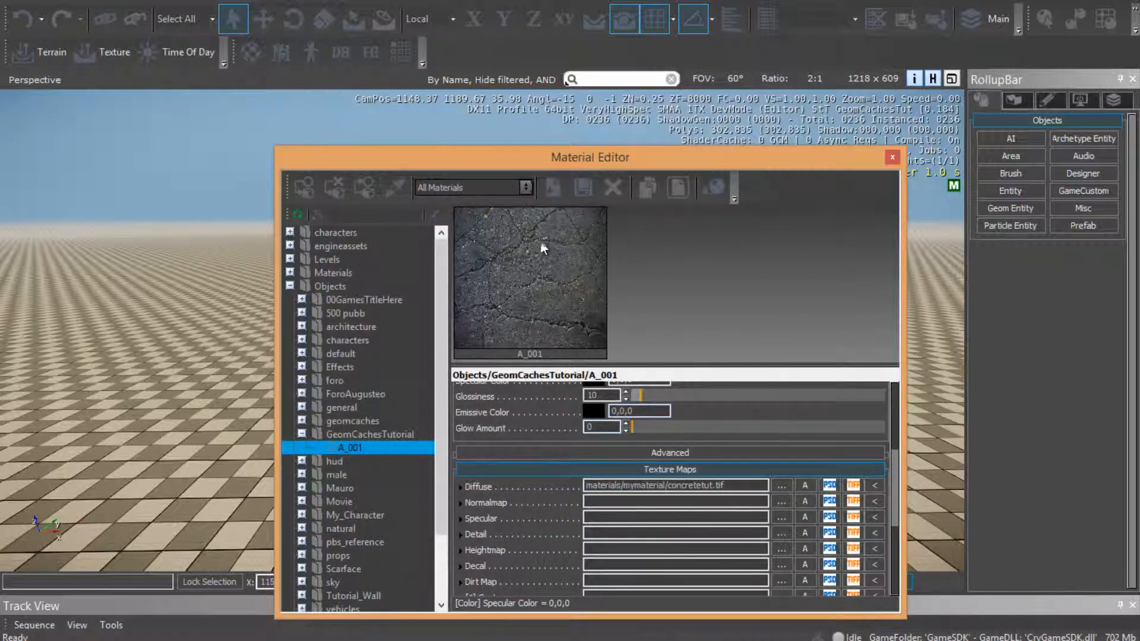
pyautogui.click(582, 186)
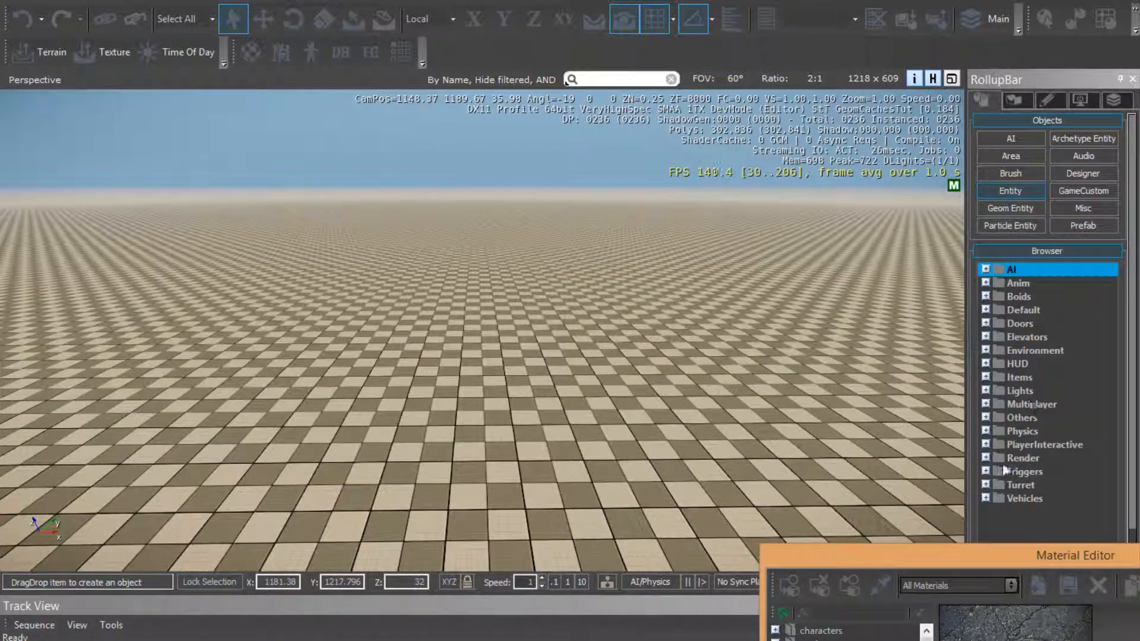
# - Expand the Render entity category holding the GeomCache entity
pyautogui.click(986, 457)
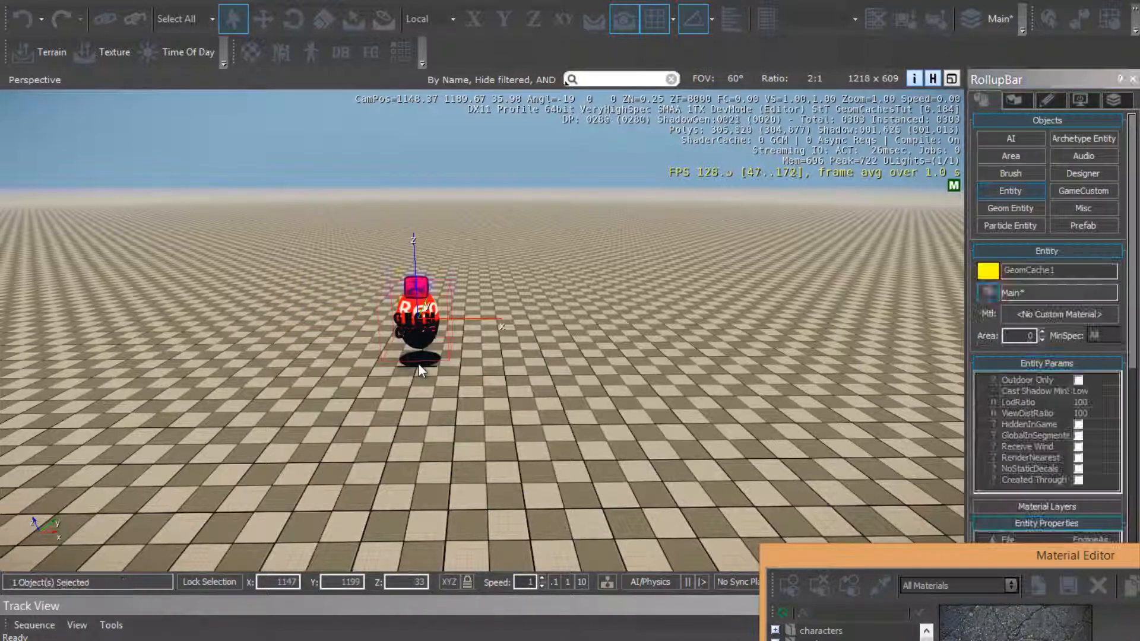
pyautogui.moveTo(273, 623)
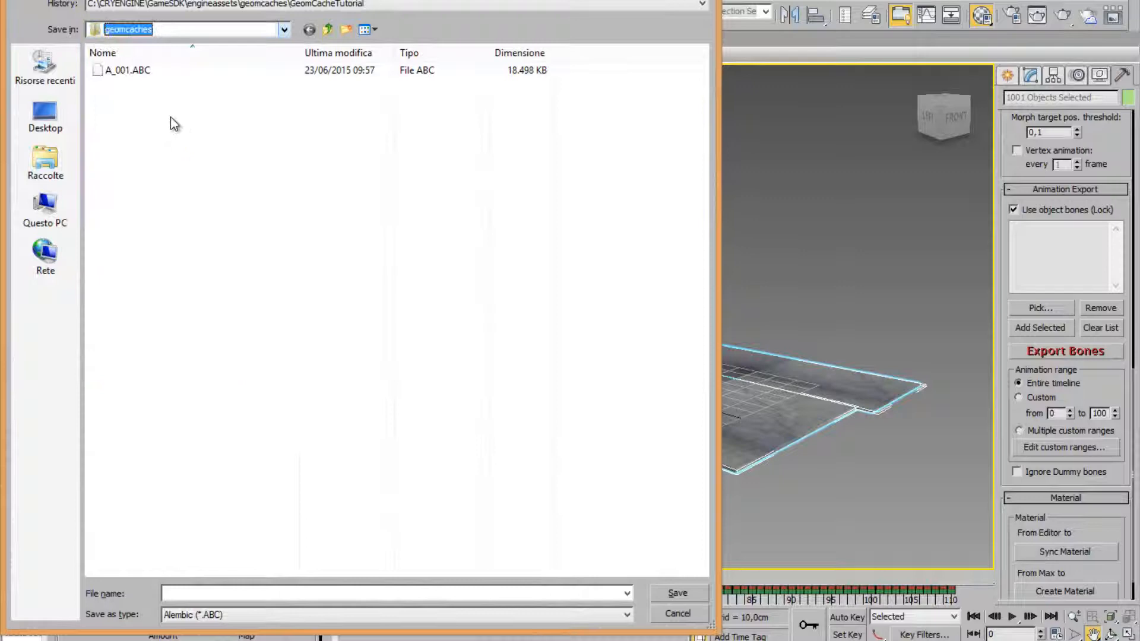
# - Export to GeomCacheTutorial as A_001.ABC with Active Time Segment frames 0–110
pyautogui.click(283, 28)
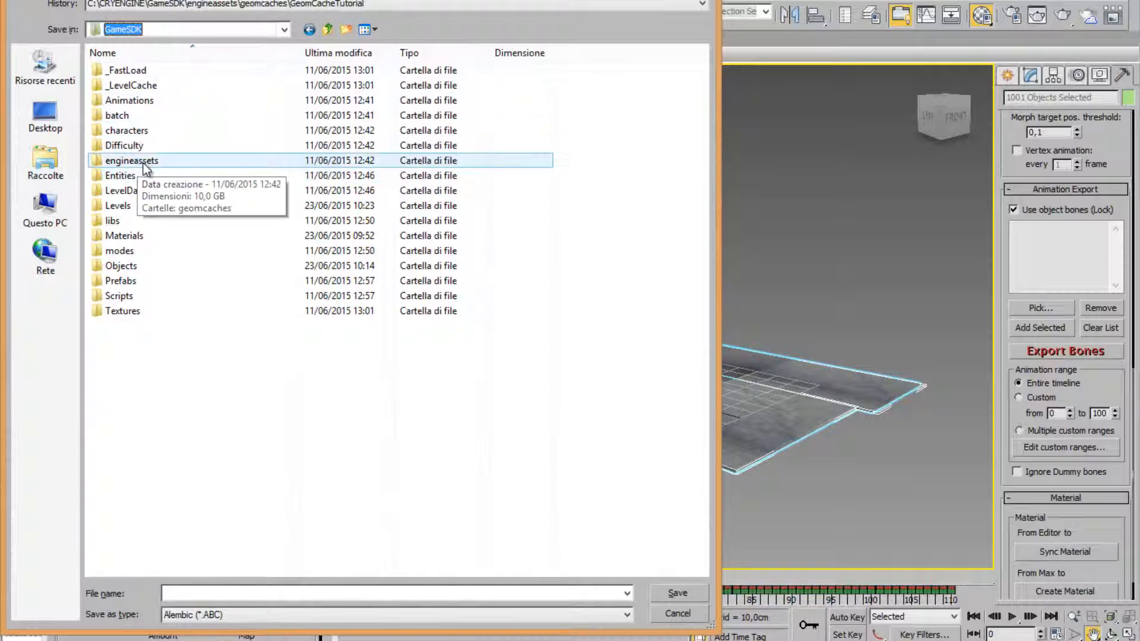
pyautogui.doubleClick(131, 160)
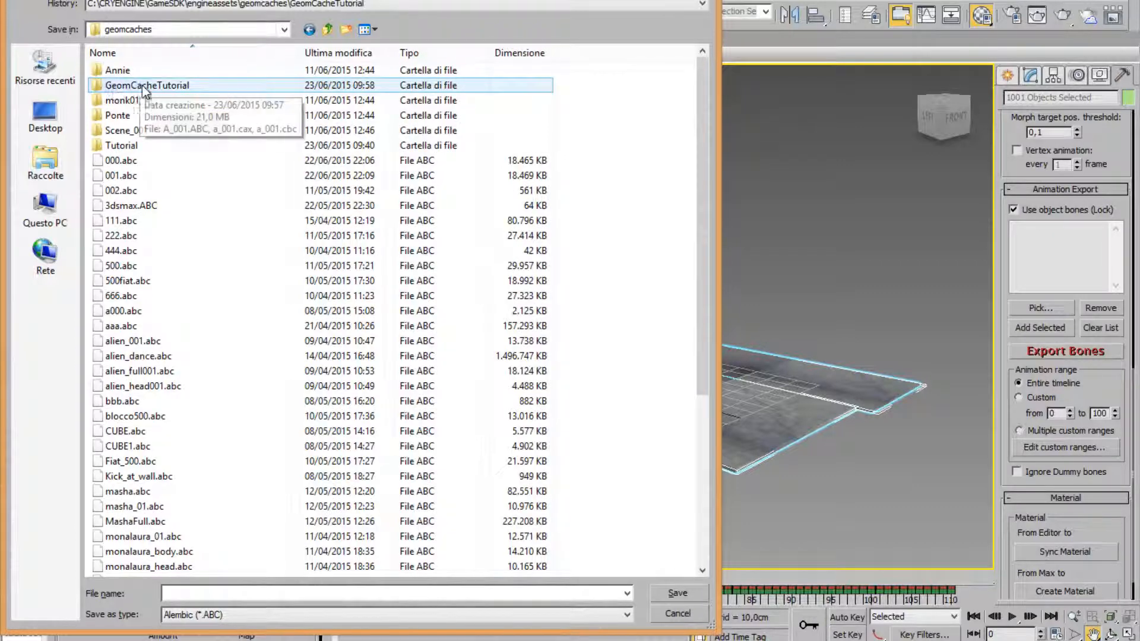
pyautogui.doubleClick(146, 85)
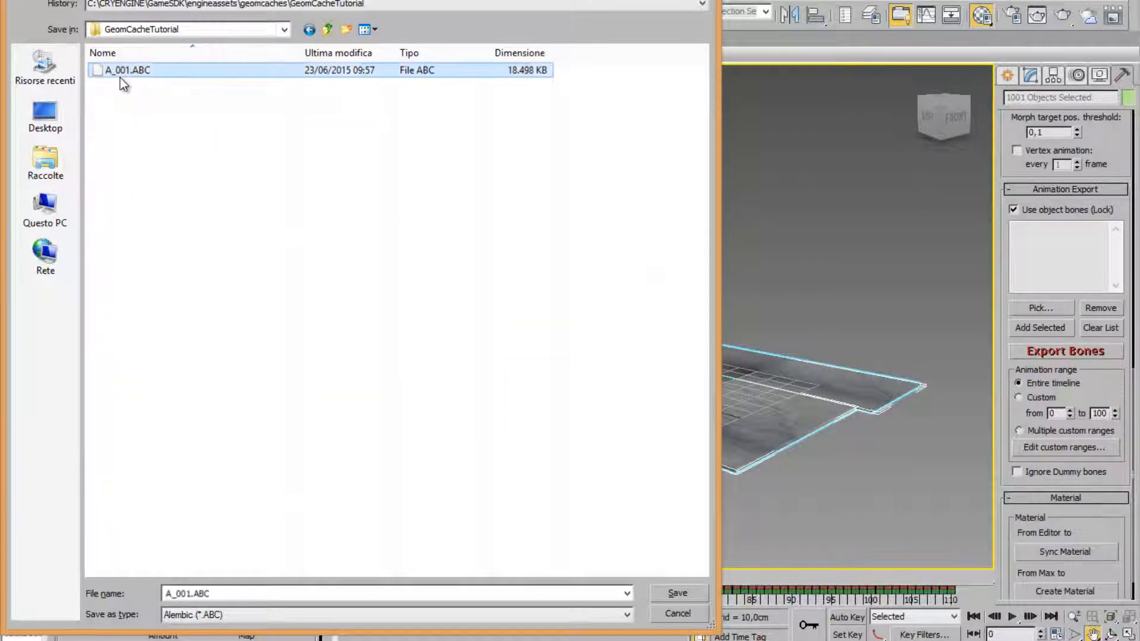
pyautogui.click(675, 594)
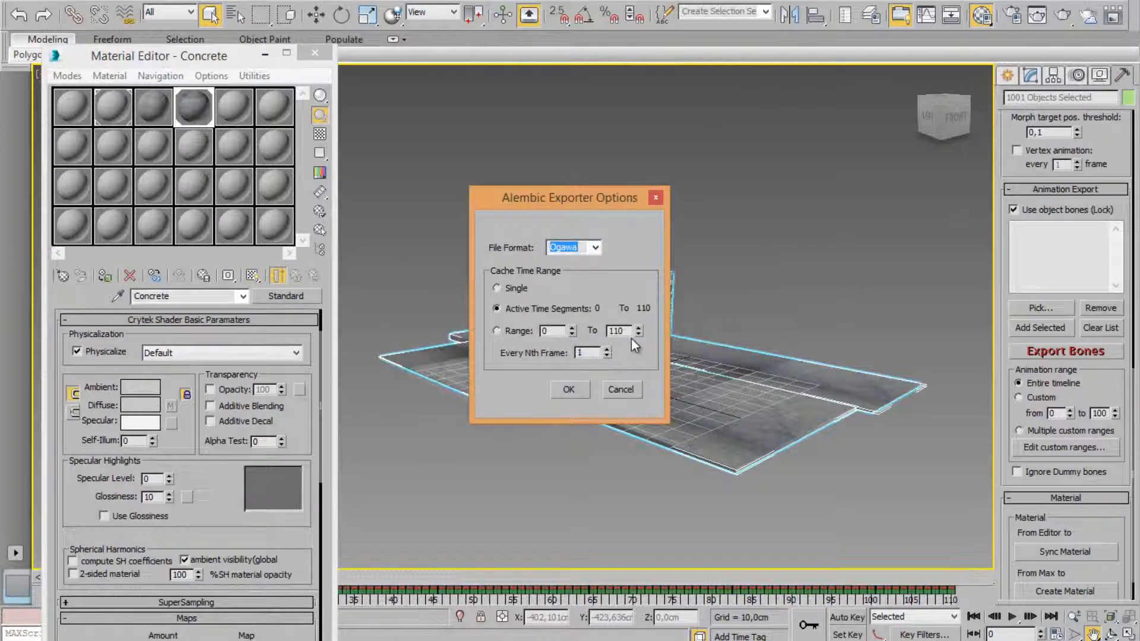
pyautogui.click(569, 389)
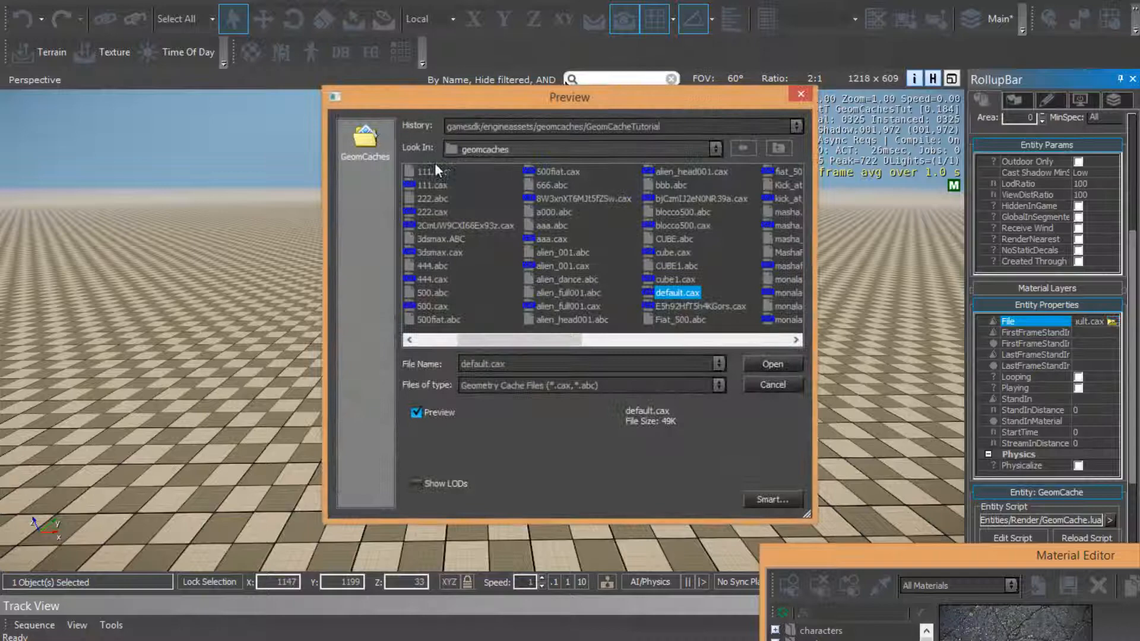
# - Compile the chosen .abc file with the Game preset and close the Resource Compiler report
pyautogui.hscroll(-3)
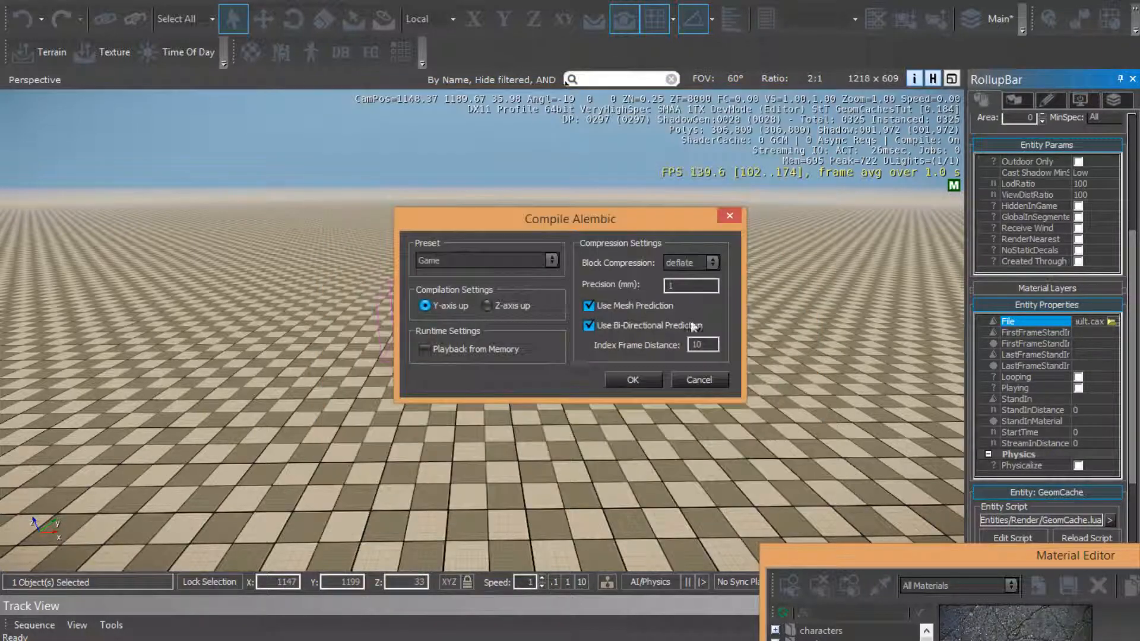
pyautogui.click(631, 380)
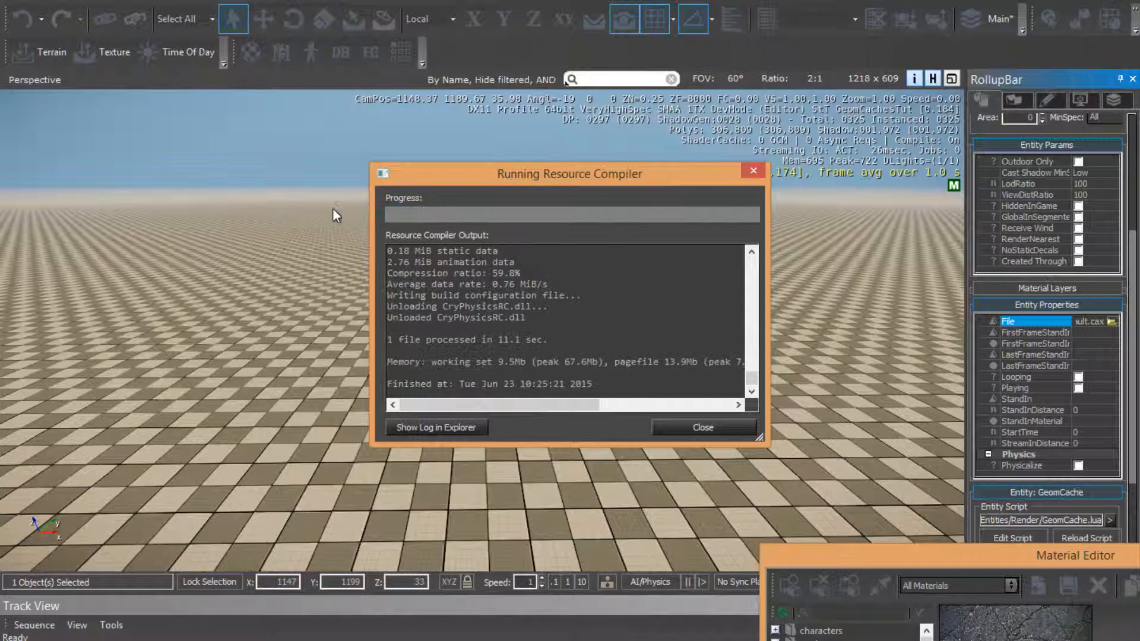
pyautogui.click(701, 426)
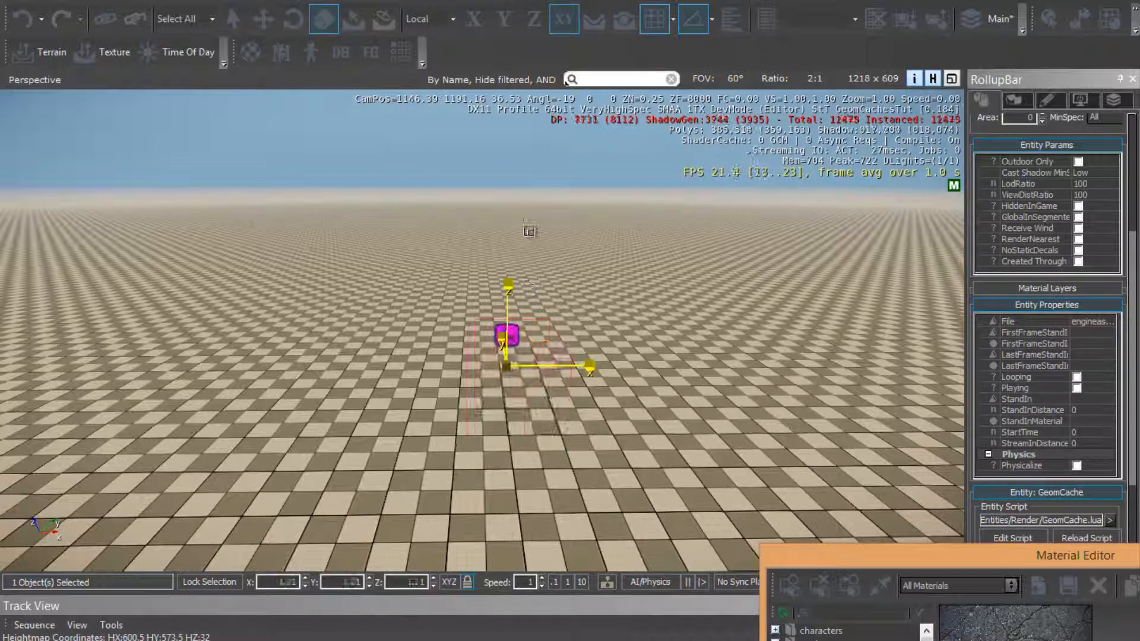
# - Position the GeomCache building entity and close the Material Editor showing A_001
pyautogui.moveTo(507, 312); pyautogui.dragTo(507, 229)
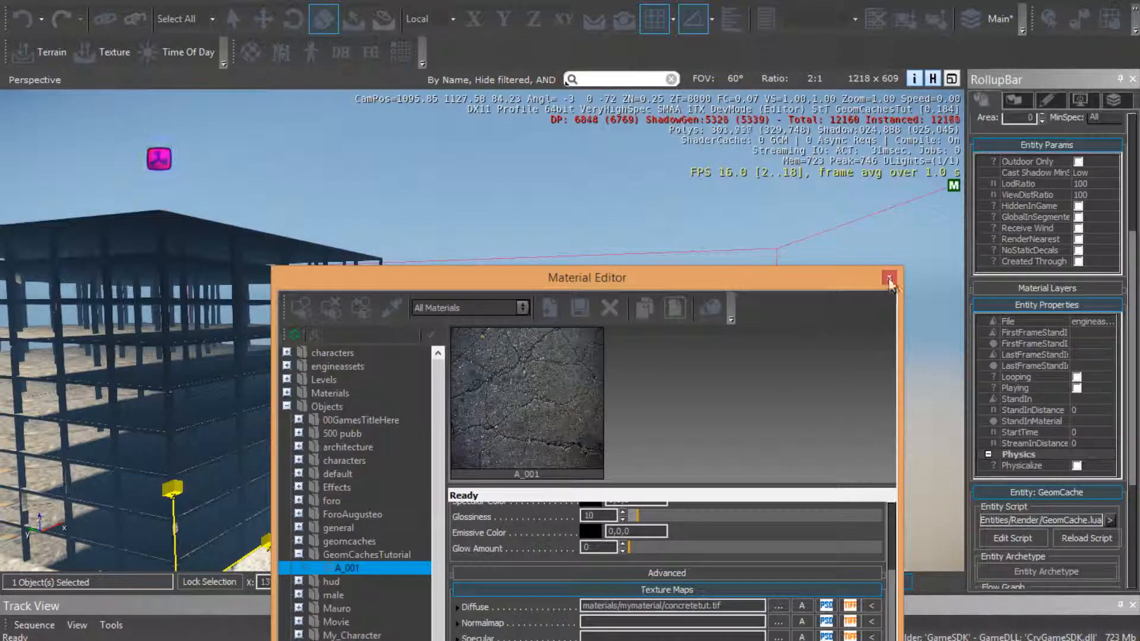
pyautogui.click(890, 279)
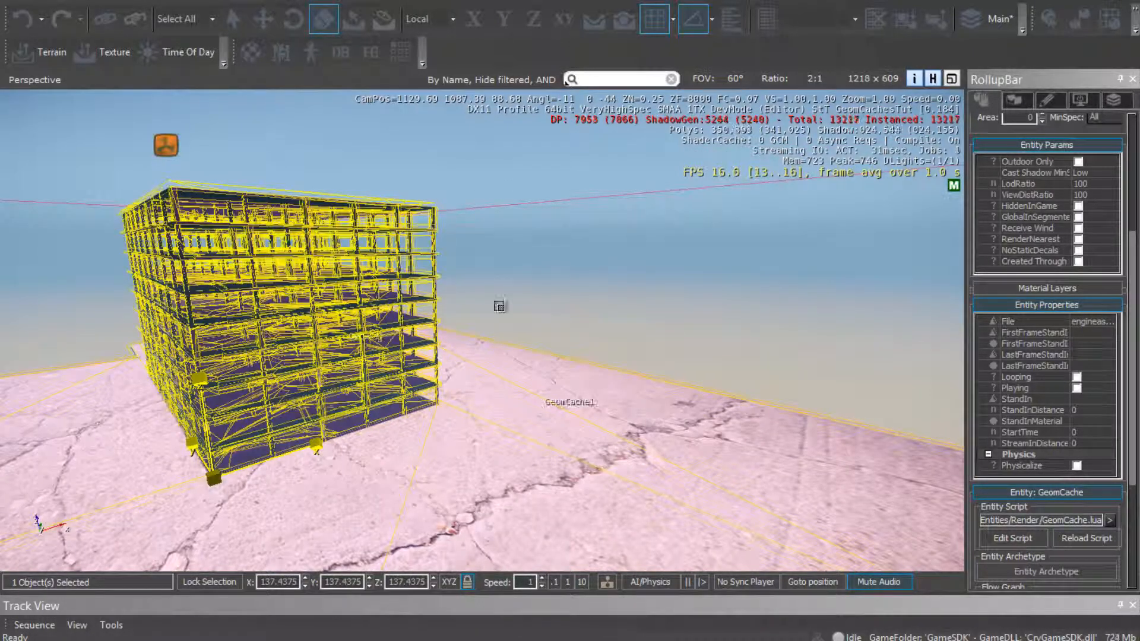
# - Check Time Of Day, then in Lighting Tool set a Dynamic Sun at 12:00
pyautogui.click(187, 51)
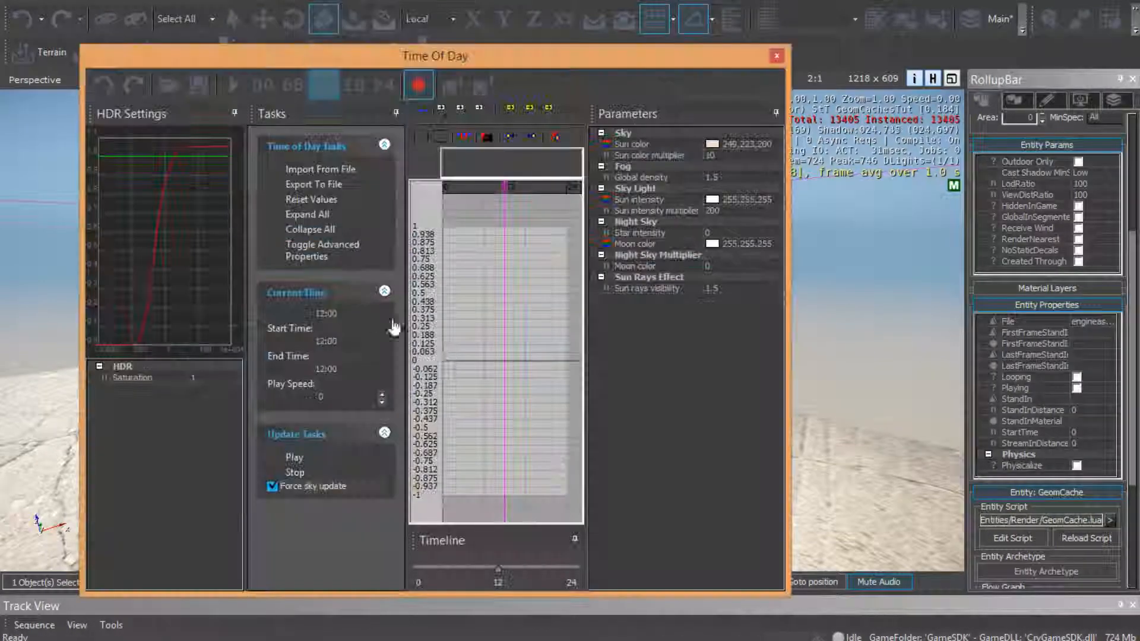
pyautogui.click(777, 56)
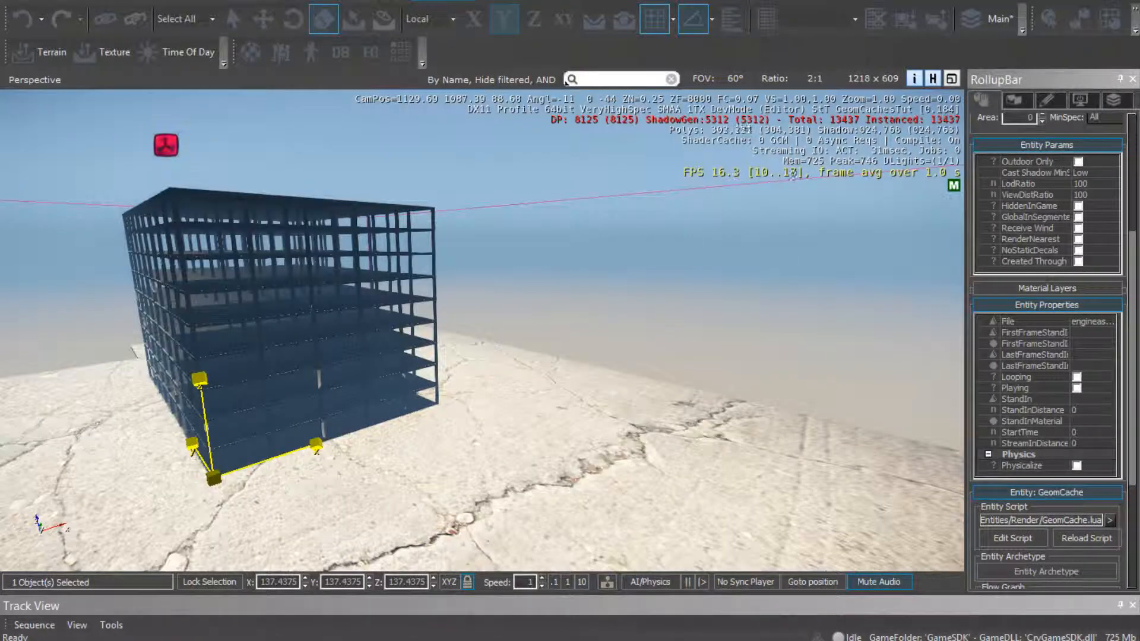
pyautogui.click(189, 51)
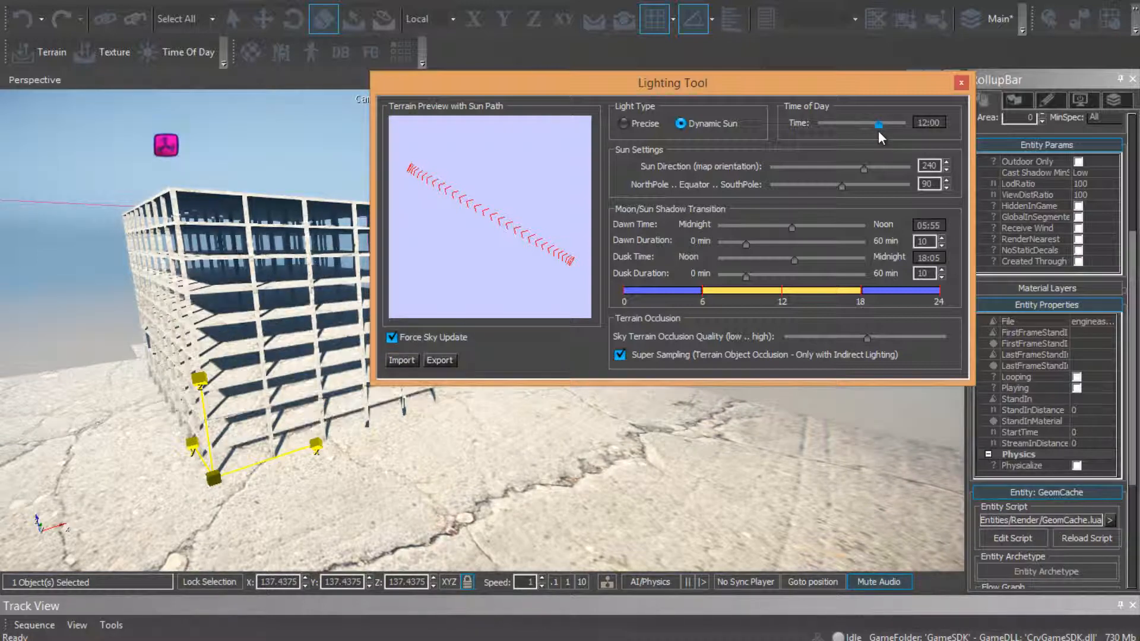
pyautogui.click(960, 81)
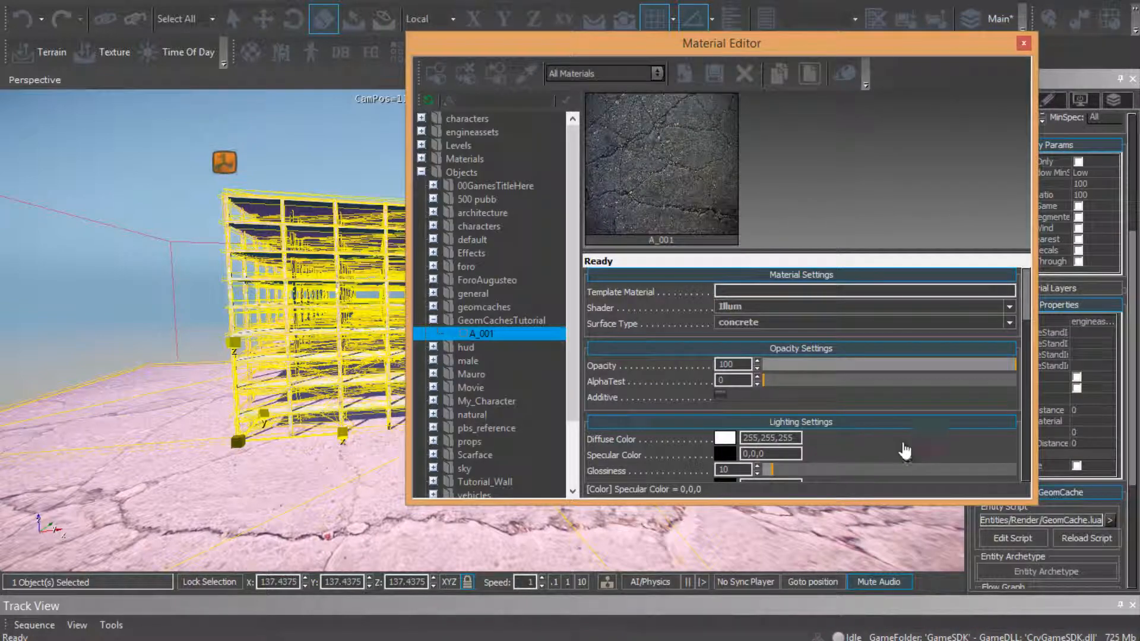
# - Enable IsTileU/IsTileV tiling on A_001's Diffuse map, raise TileU/TileV, and close the editor
pyautogui.scroll(-3)
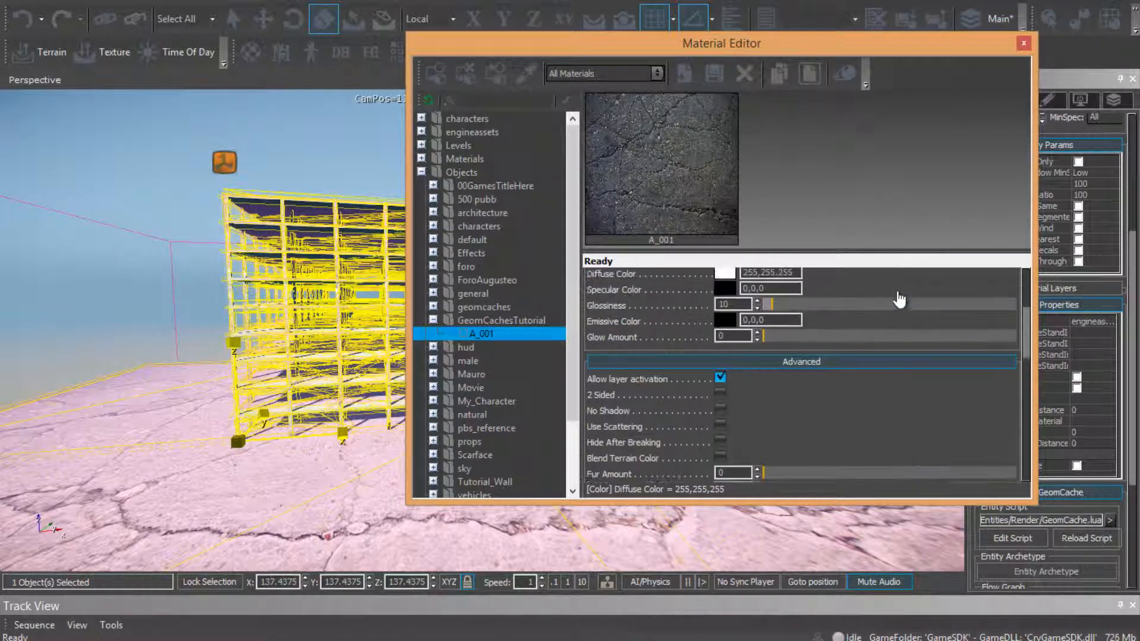
pyautogui.click(721, 408)
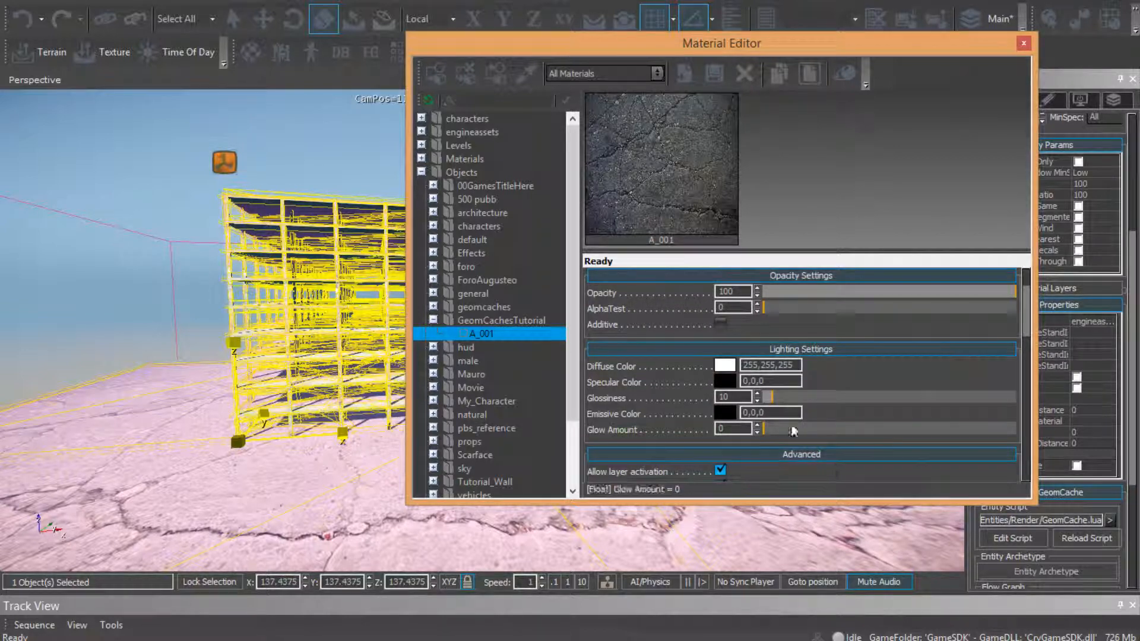
pyautogui.moveTo(785, 342)
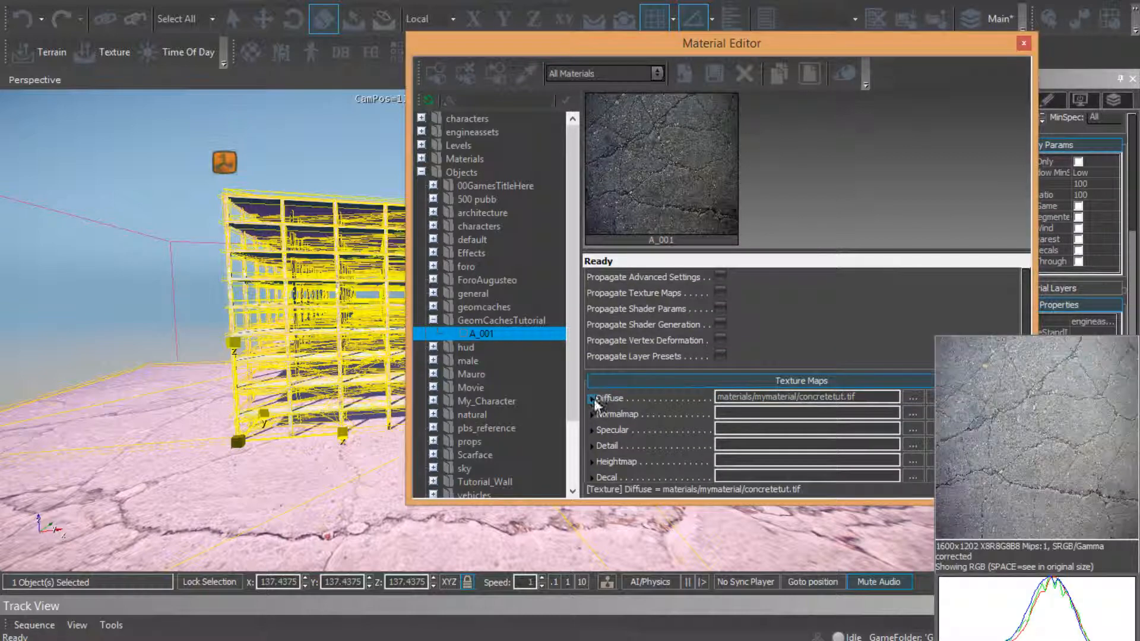
pyautogui.click(591, 398)
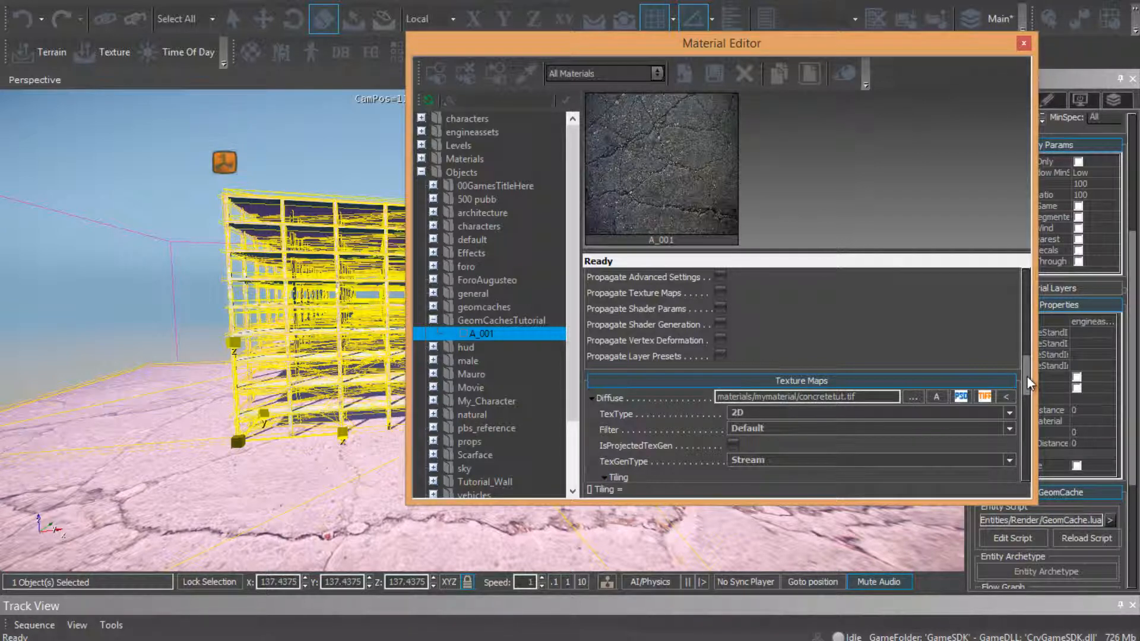
pyautogui.scroll(-3)
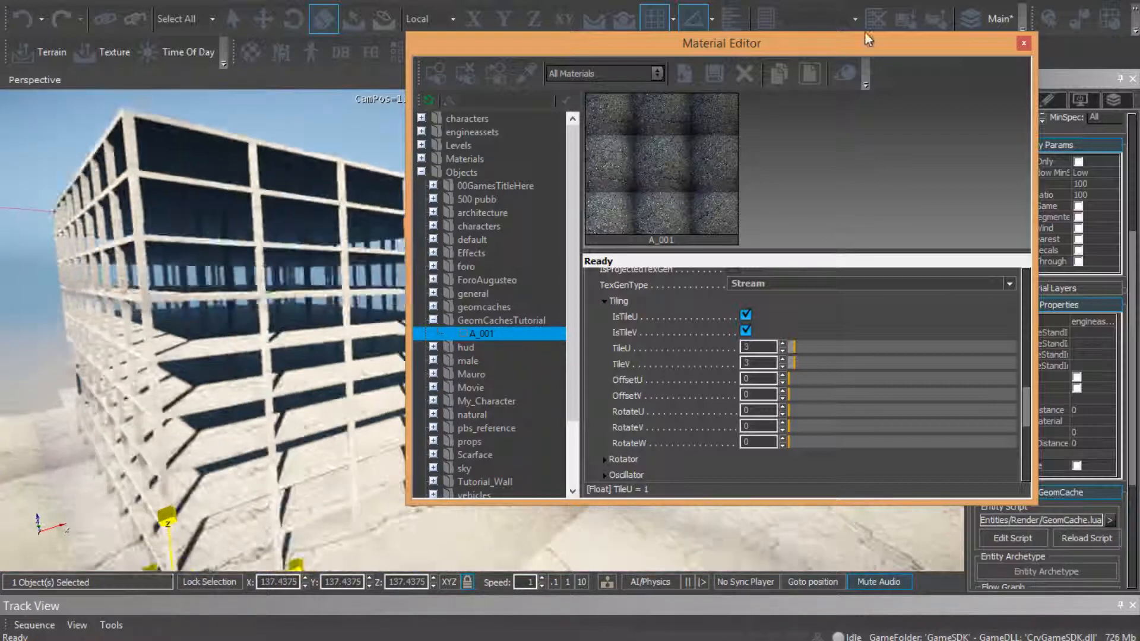
pyautogui.click(1022, 43)
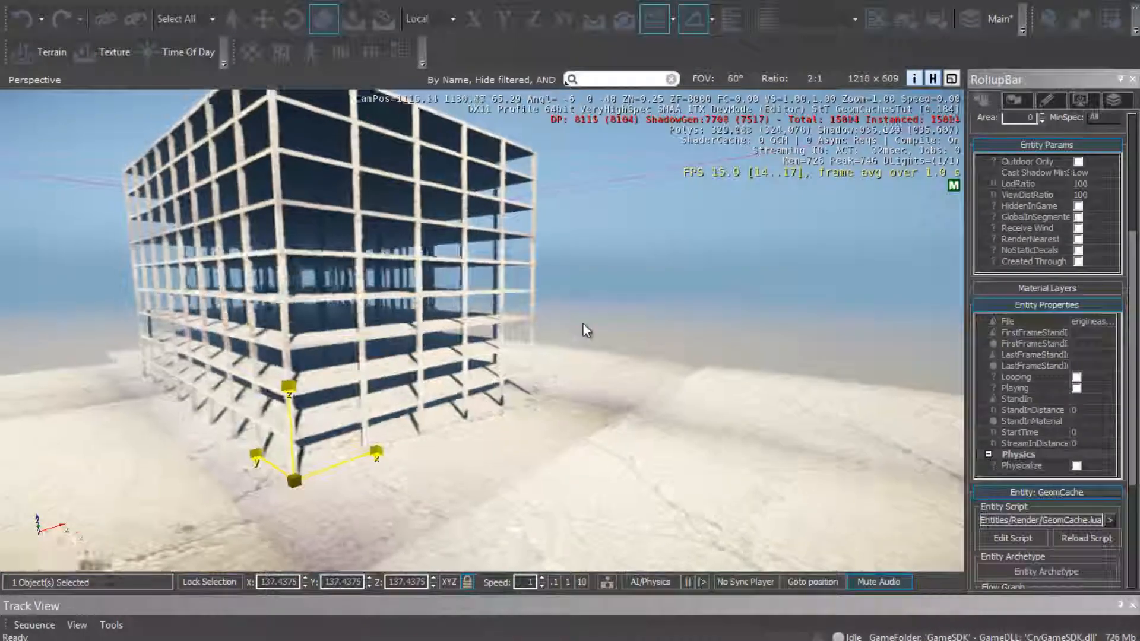
# - Tick Playing to collapse the building, then untick it so the intact frame returns
pyautogui.click(1079, 387)
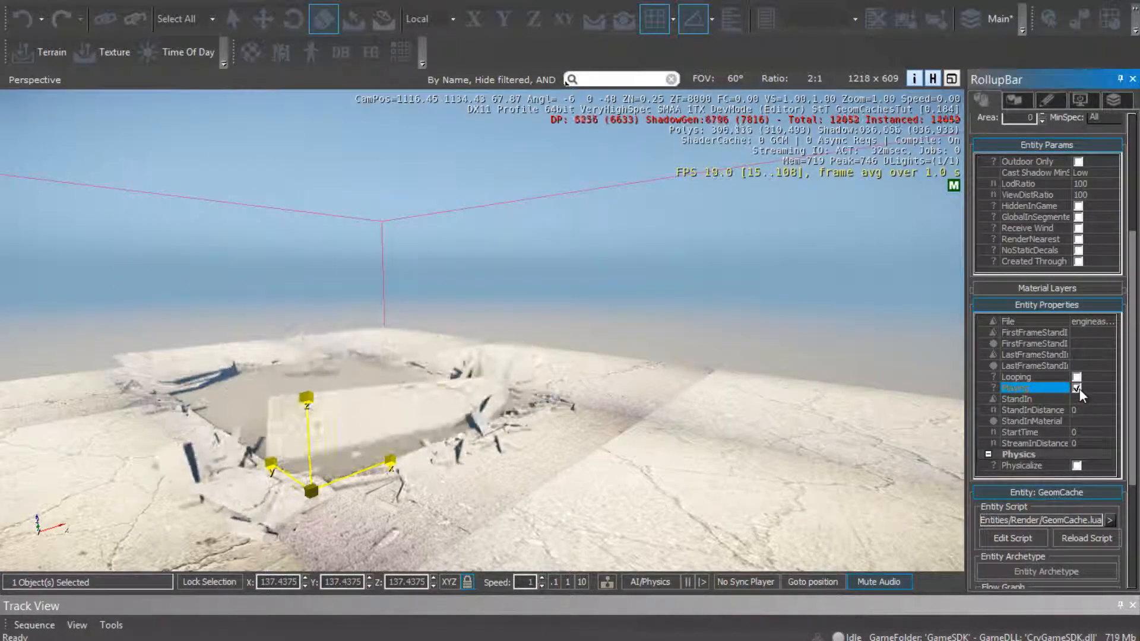
pyautogui.click(1078, 387)
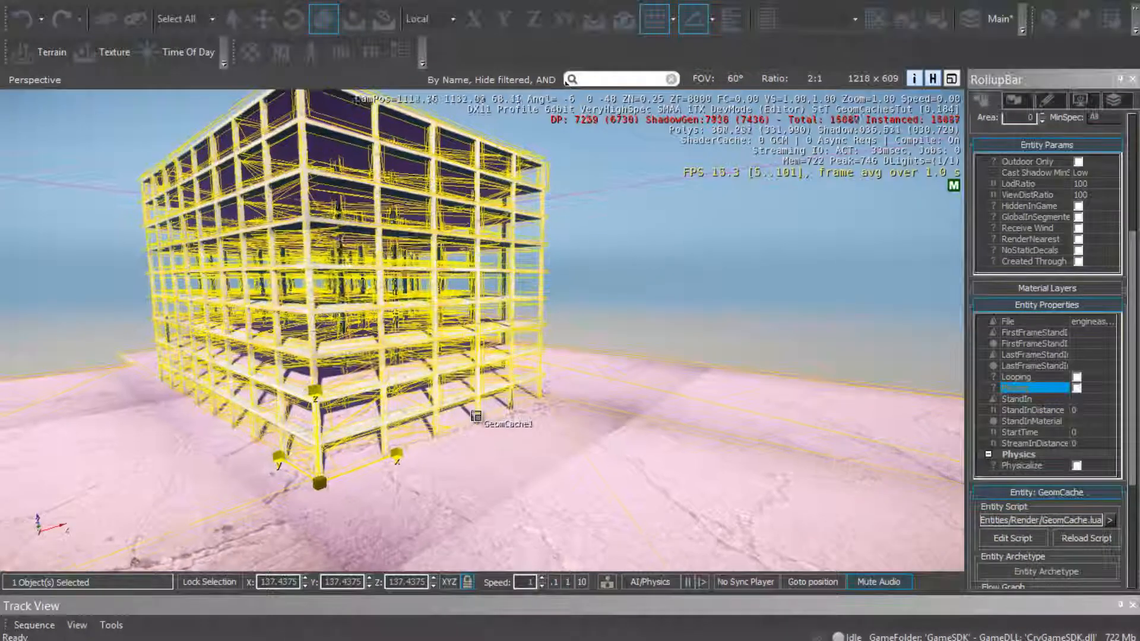